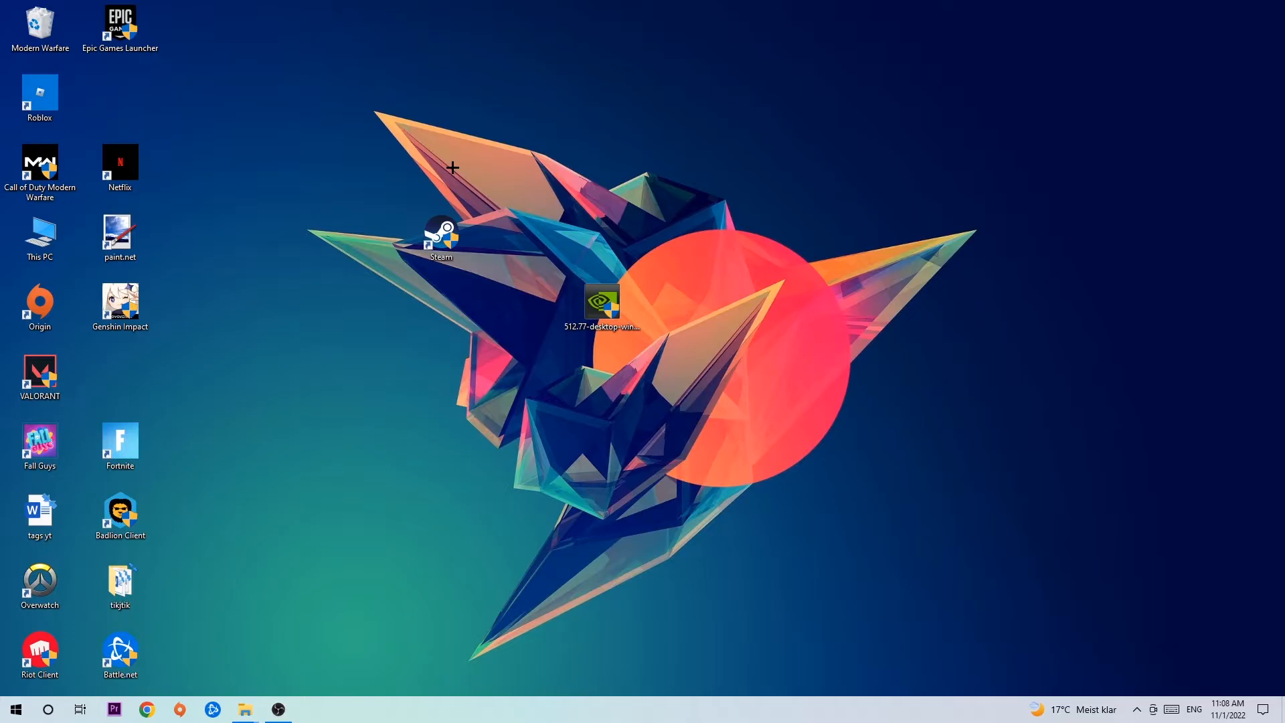
{"action": "mouse_move", "coordinate": [450, 166]}
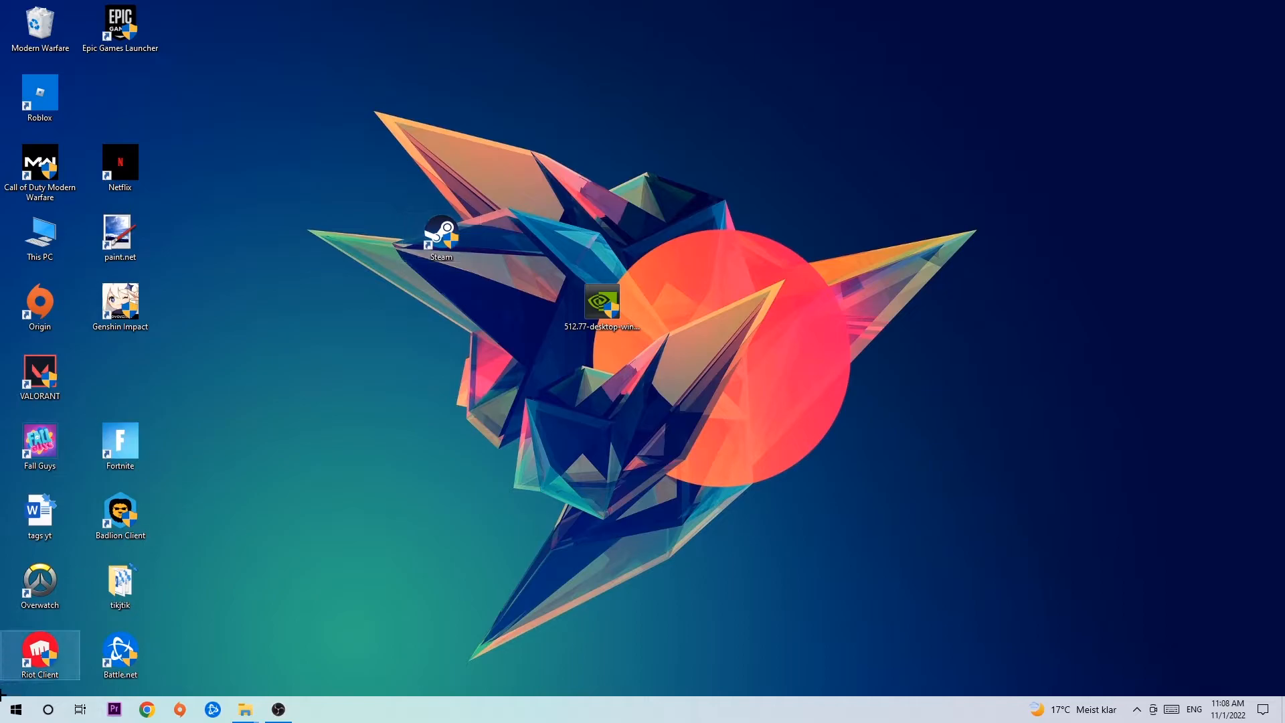
Open the Start menu from the taskbar
{"action": "left_click", "coordinate": [13, 709]}
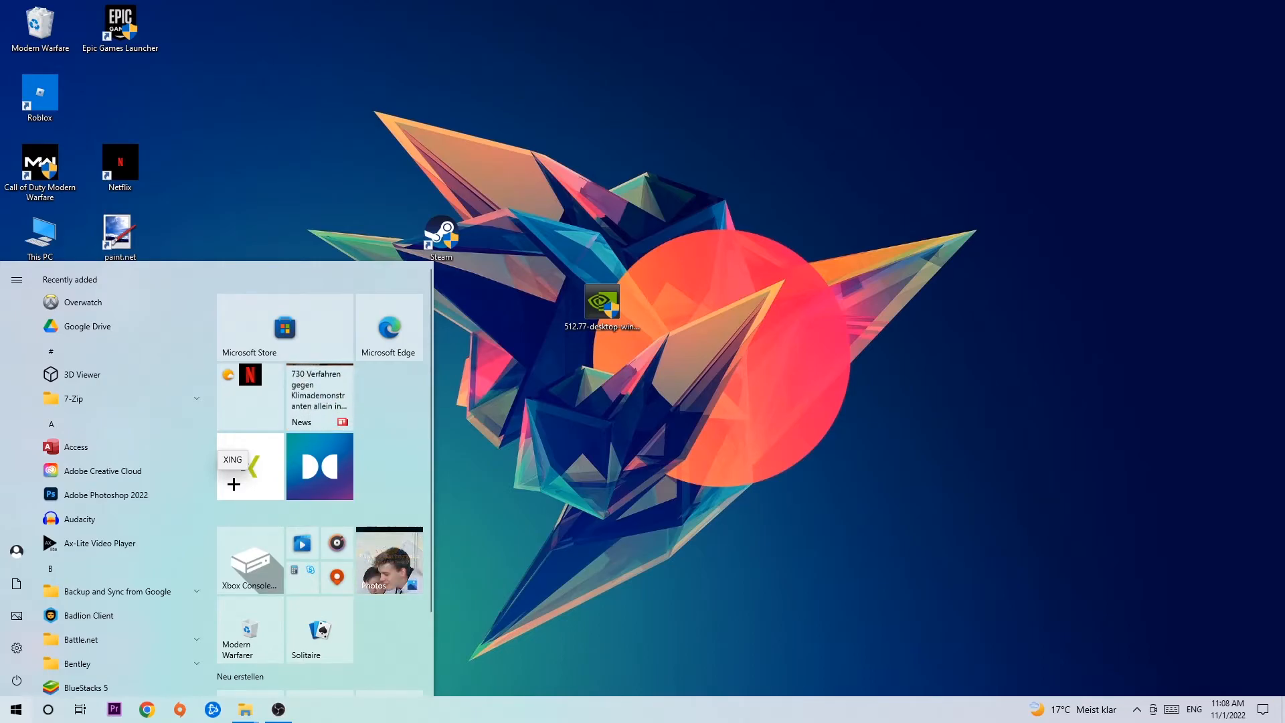
Search 'wind' in Start to surface Windows Defender Firewall as the best match
{"action": "type", "text": "wind"}
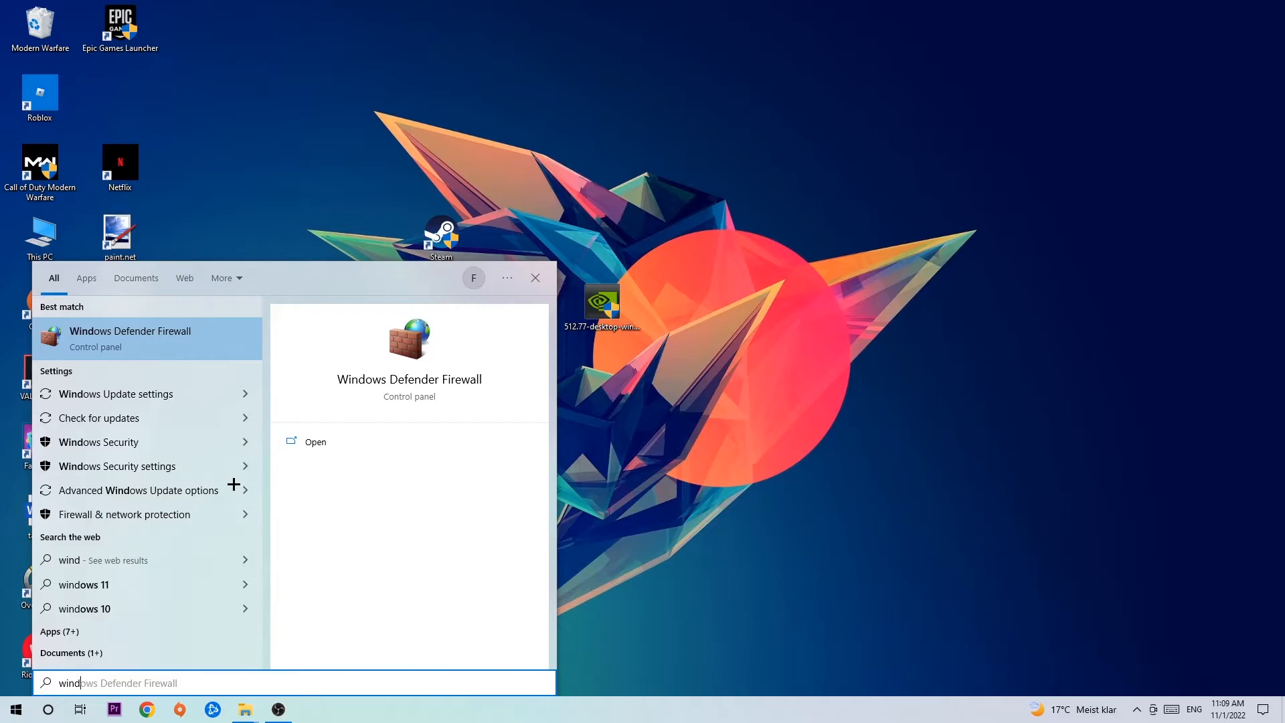
{"action": "mouse_move", "coordinate": [209, 331]}
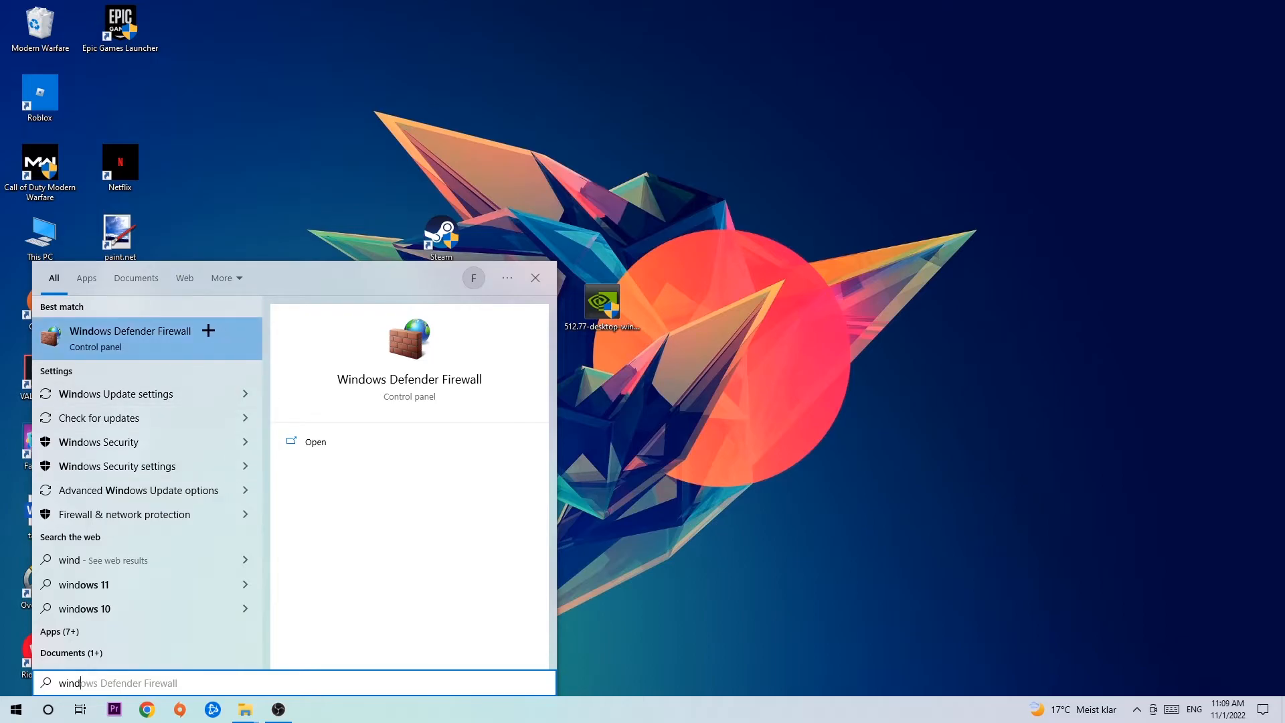
{"action": "mouse_move", "coordinate": [202, 355]}
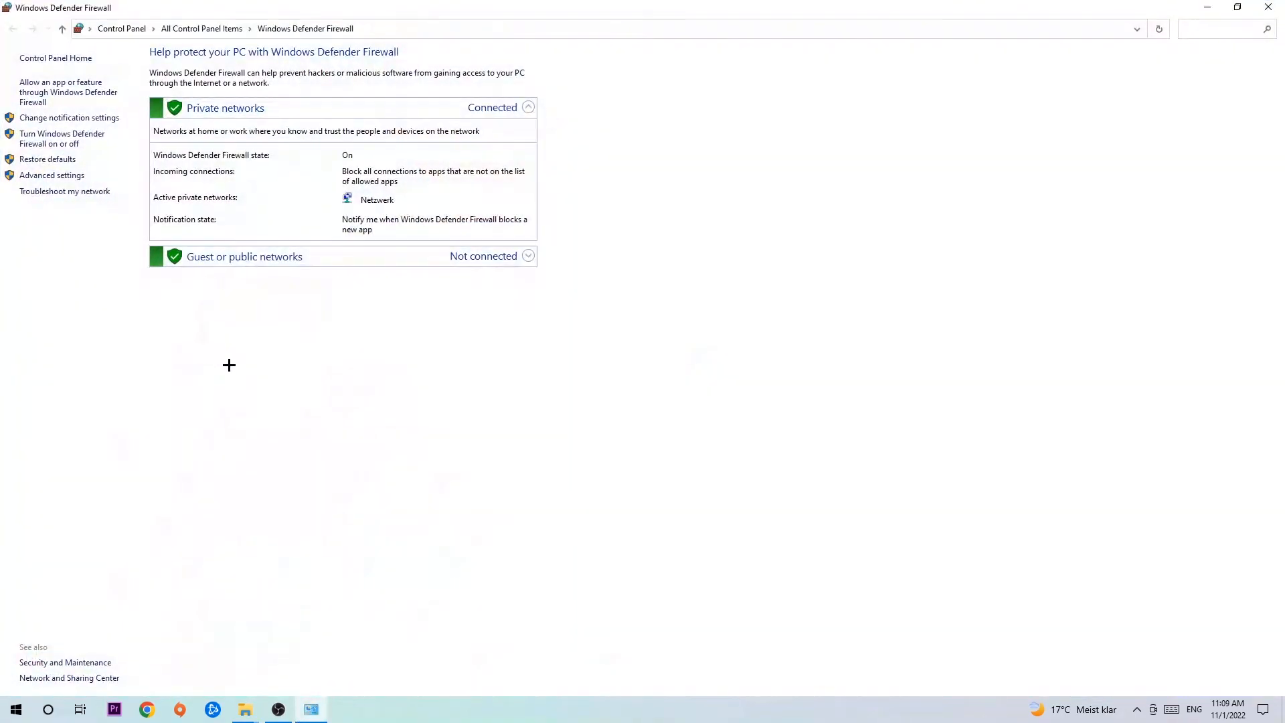
{"action": "mouse_move", "coordinate": [69, 92]}
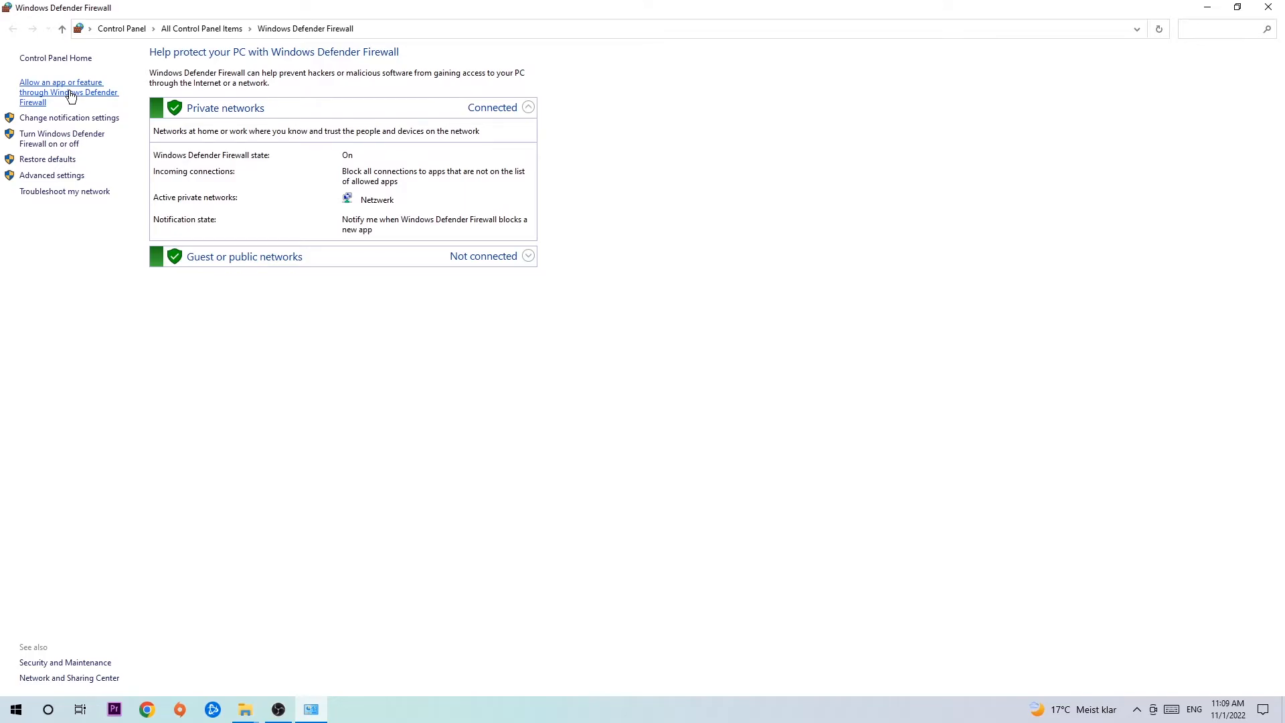
Show the Allowed apps page listing apps permitted through the firewall
{"action": "left_click", "coordinate": [68, 92]}
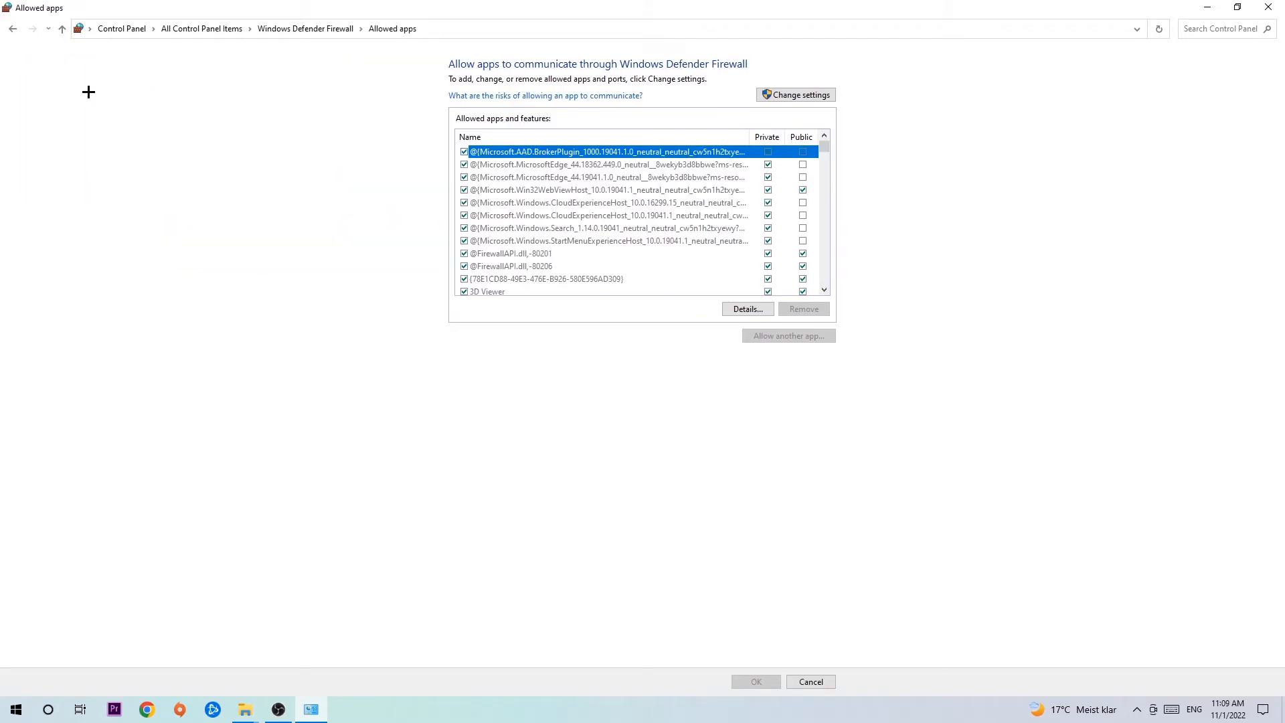
Unlock the allowed apps list, start Add an app, and browse System32 for a program
{"action": "left_click", "coordinate": [795, 93]}
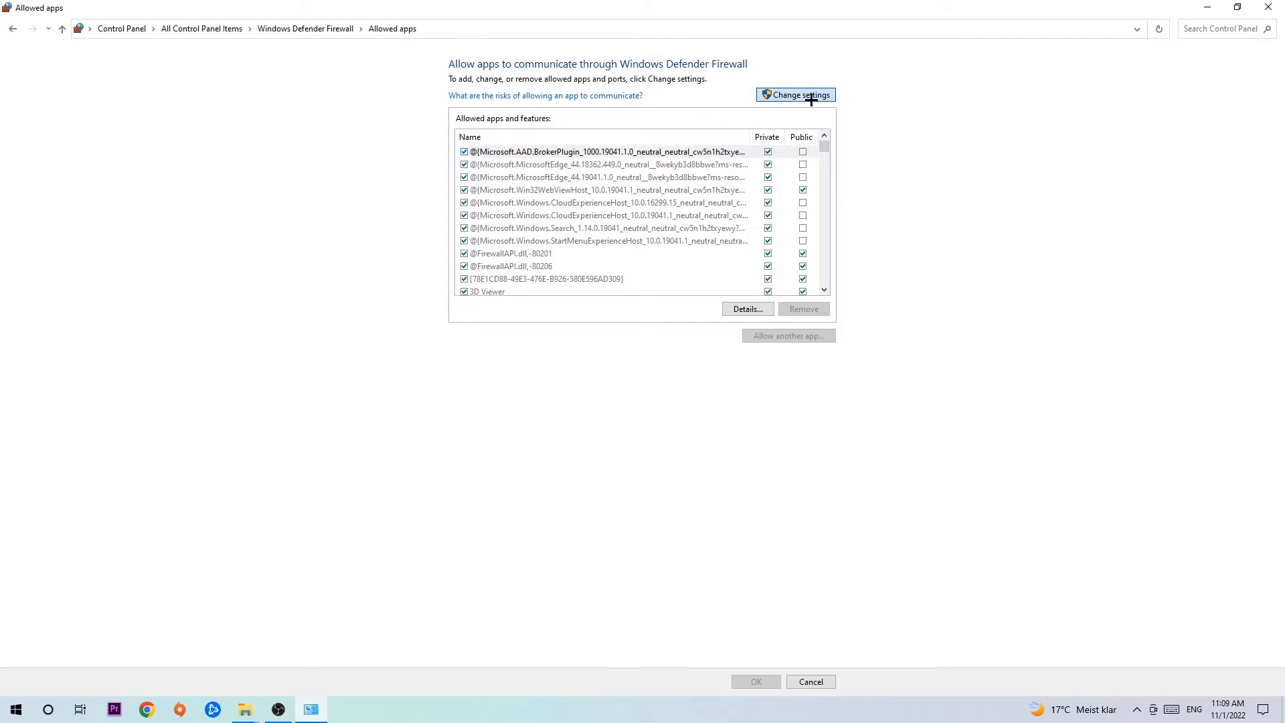
{"action": "left_click", "coordinate": [794, 94]}
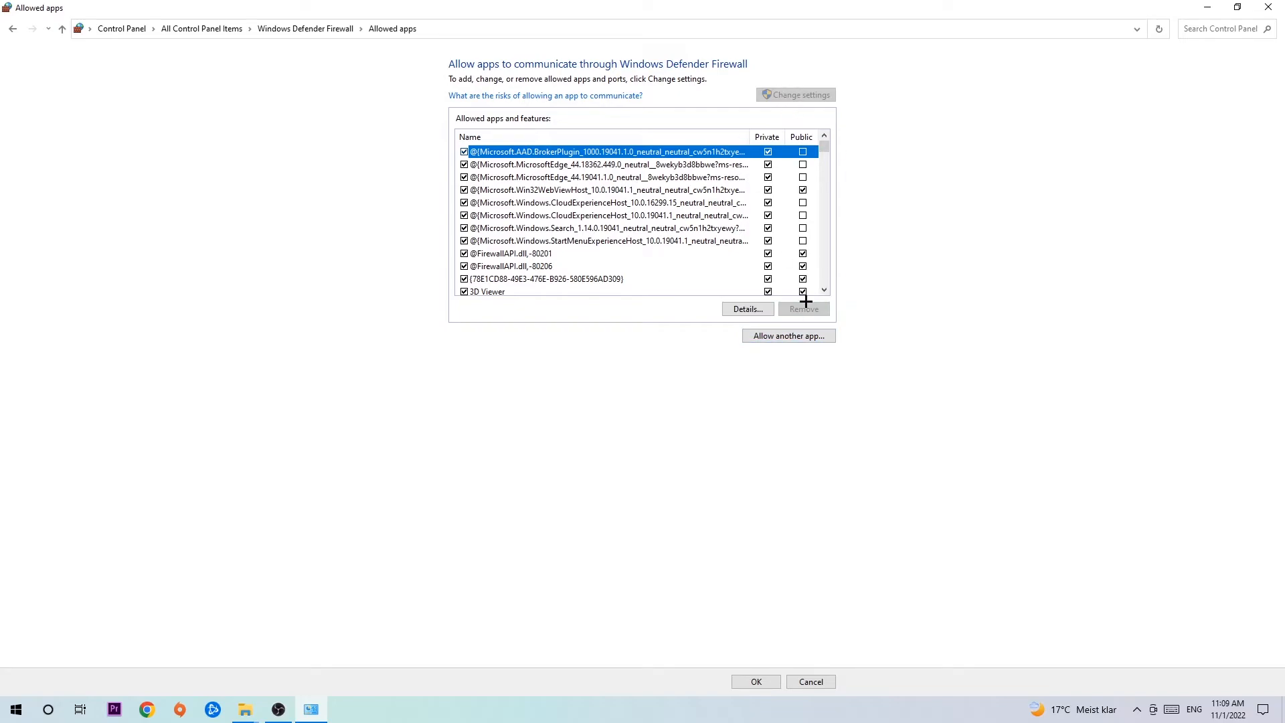
{"action": "left_click", "coordinate": [787, 335]}
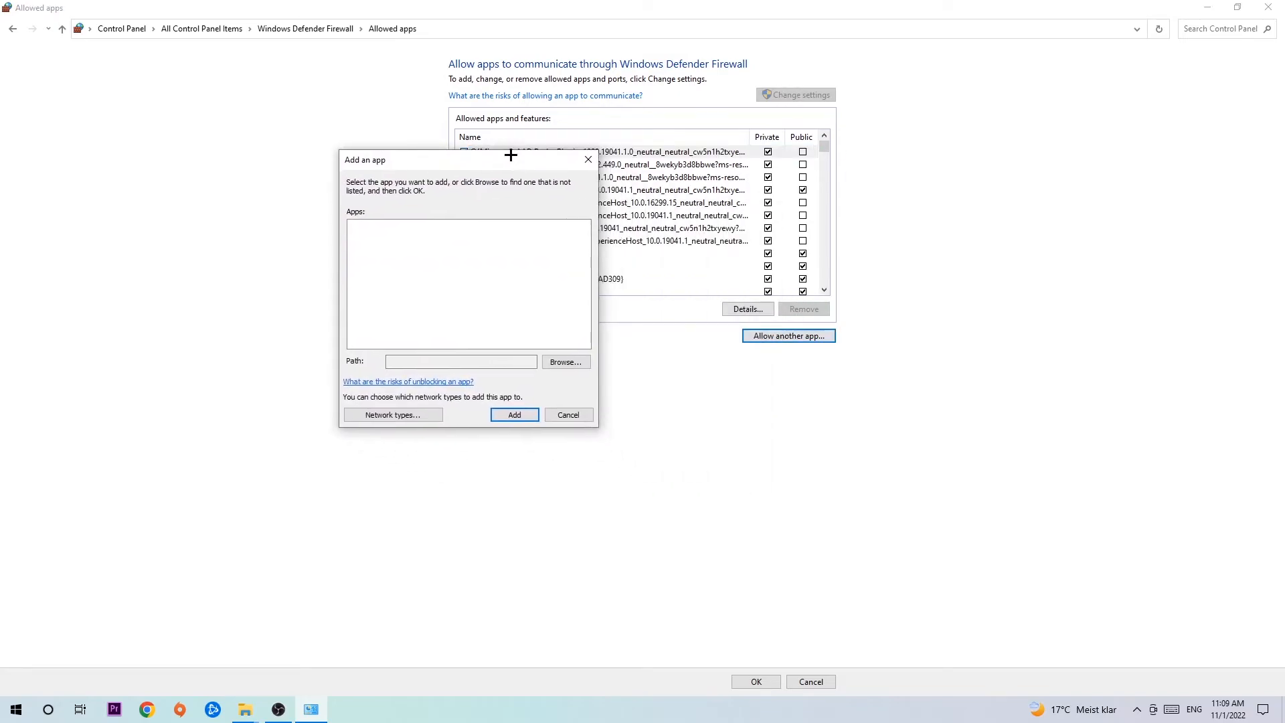
{"action": "mouse_move", "coordinate": [342, 411]}
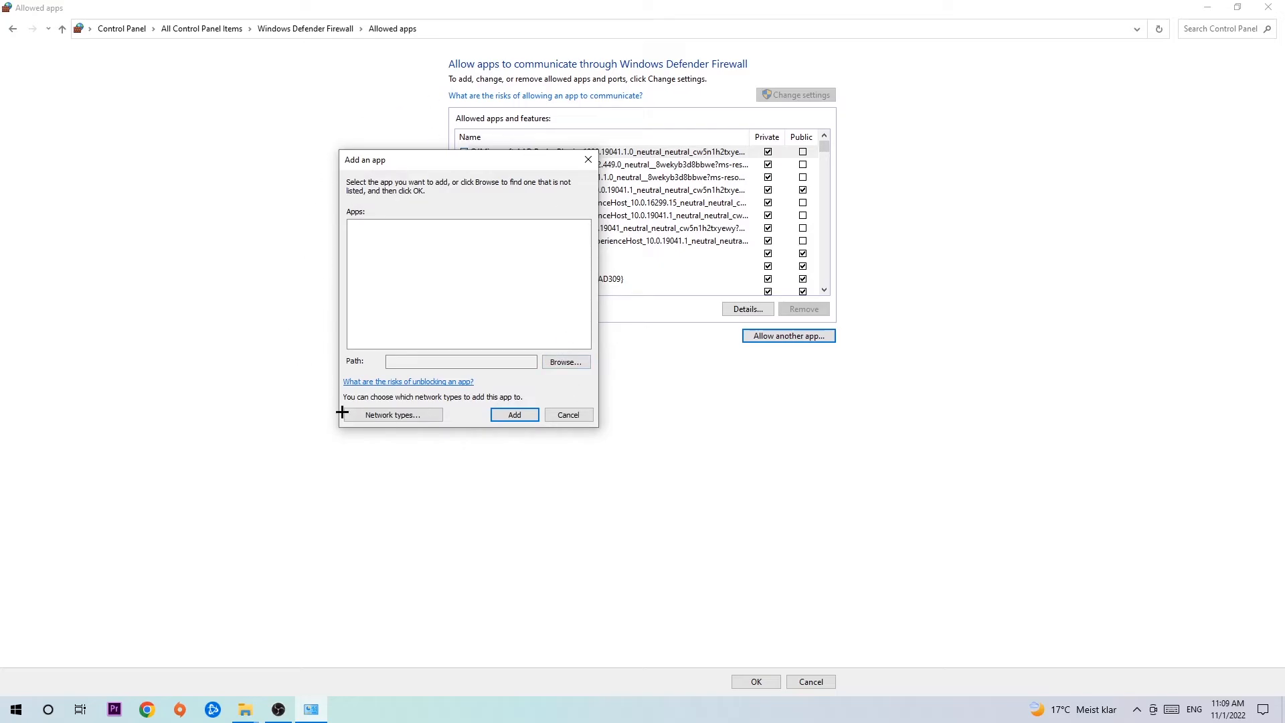
{"action": "left_click", "coordinate": [565, 362]}
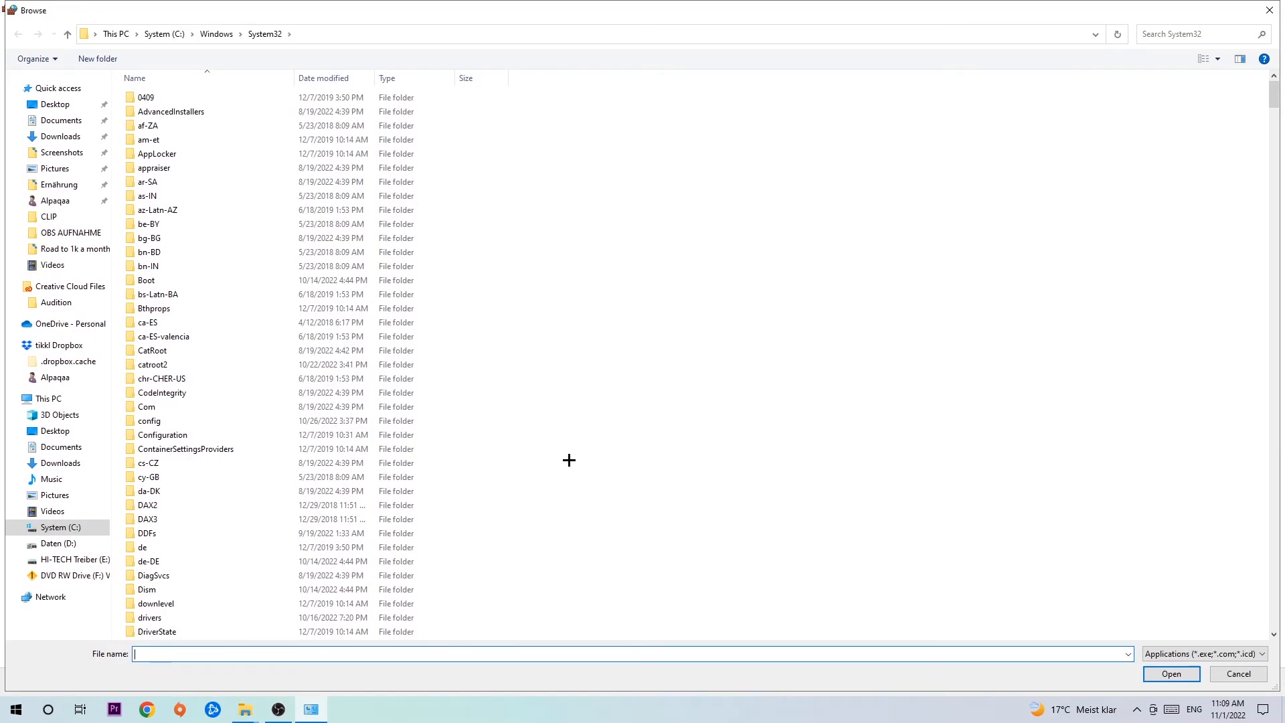
{"action": "mouse_move", "coordinate": [553, 455]}
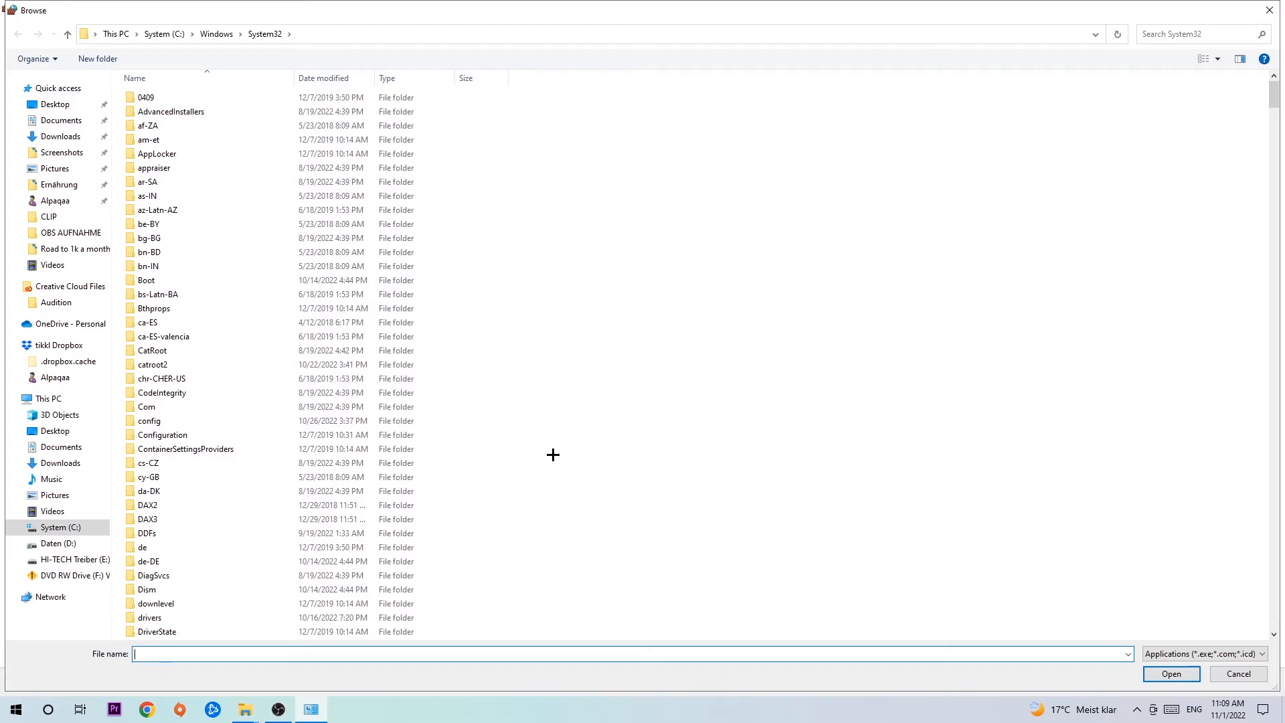
{"action": "mouse_move", "coordinate": [551, 436]}
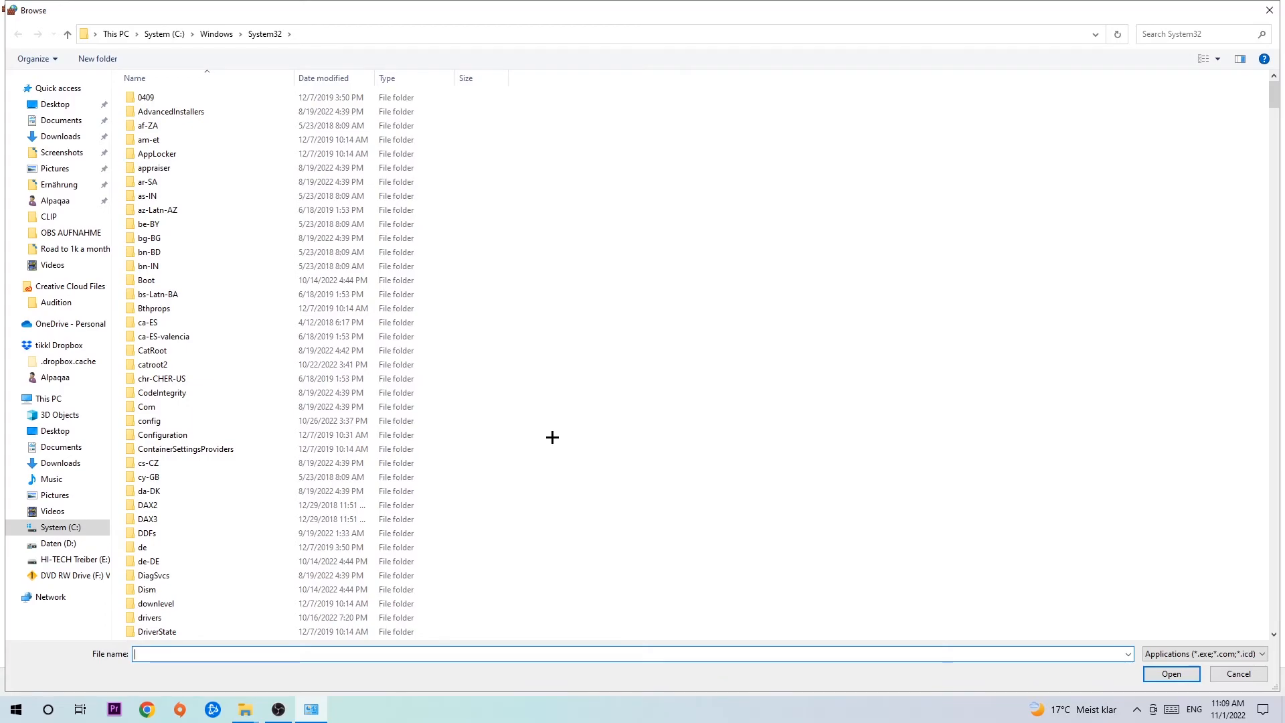
{"action": "mouse_move", "coordinate": [1201, 78]}
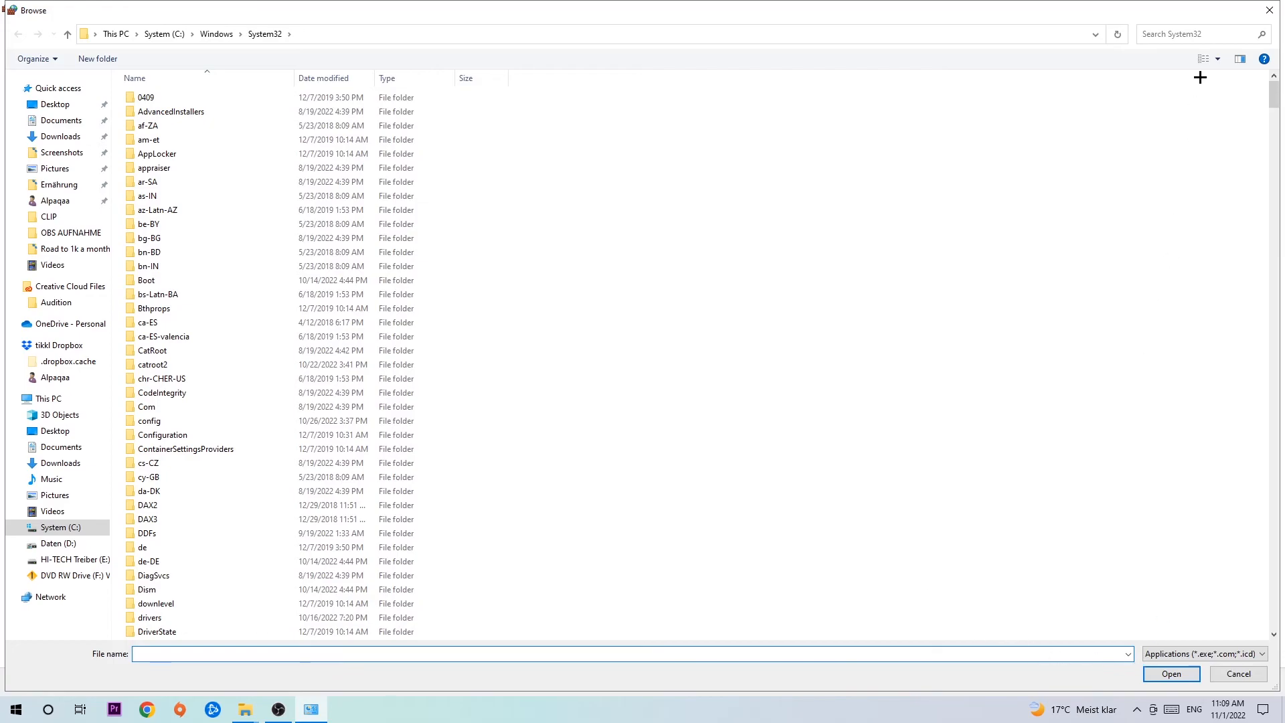
Cancel the Browse window, returning to the Add an app dialog with an empty path
{"action": "left_click", "coordinate": [1237, 673]}
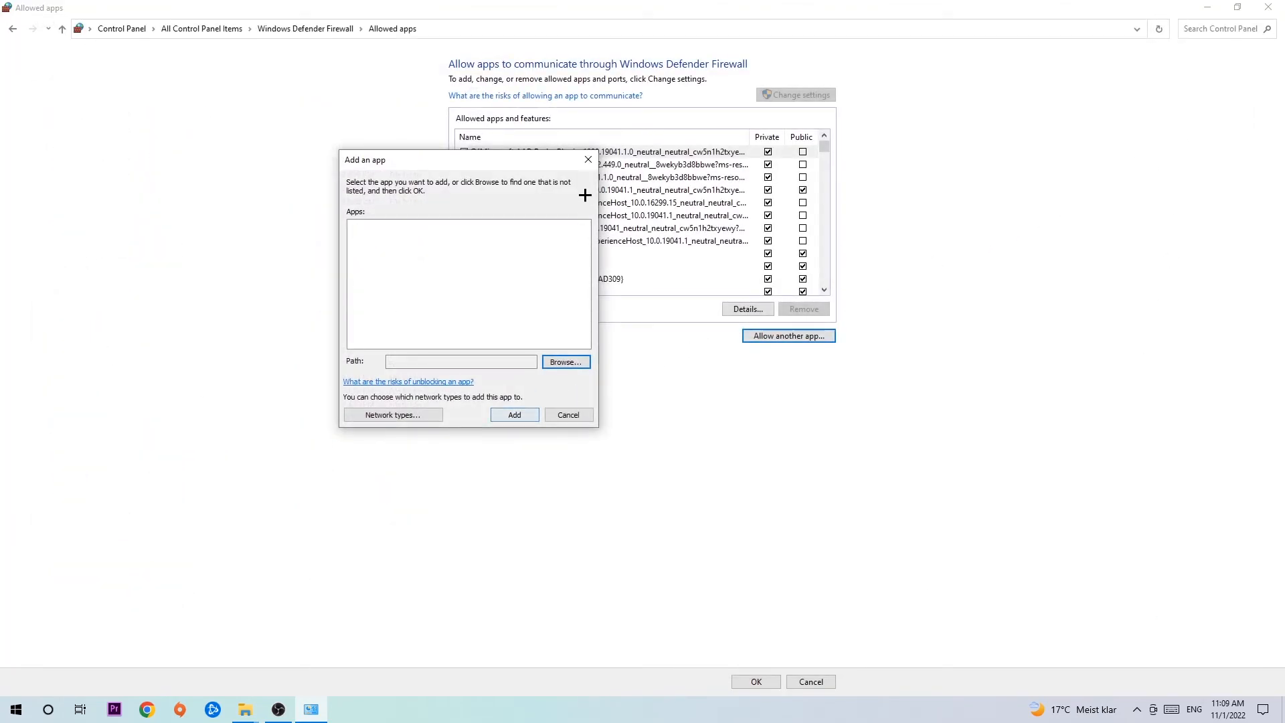
Cancel Add an app and close the firewall windows, leaving the desktop showing
{"action": "left_click", "coordinate": [568, 413]}
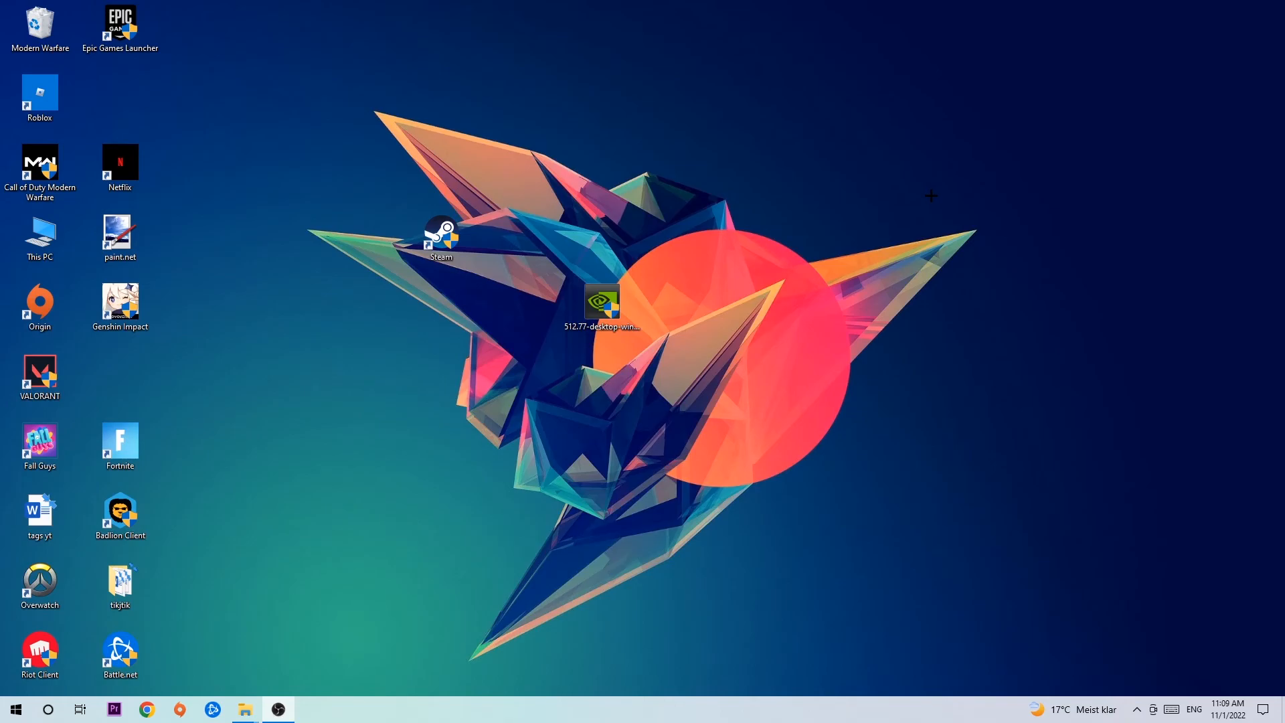
{"action": "mouse_move", "coordinate": [878, 186]}
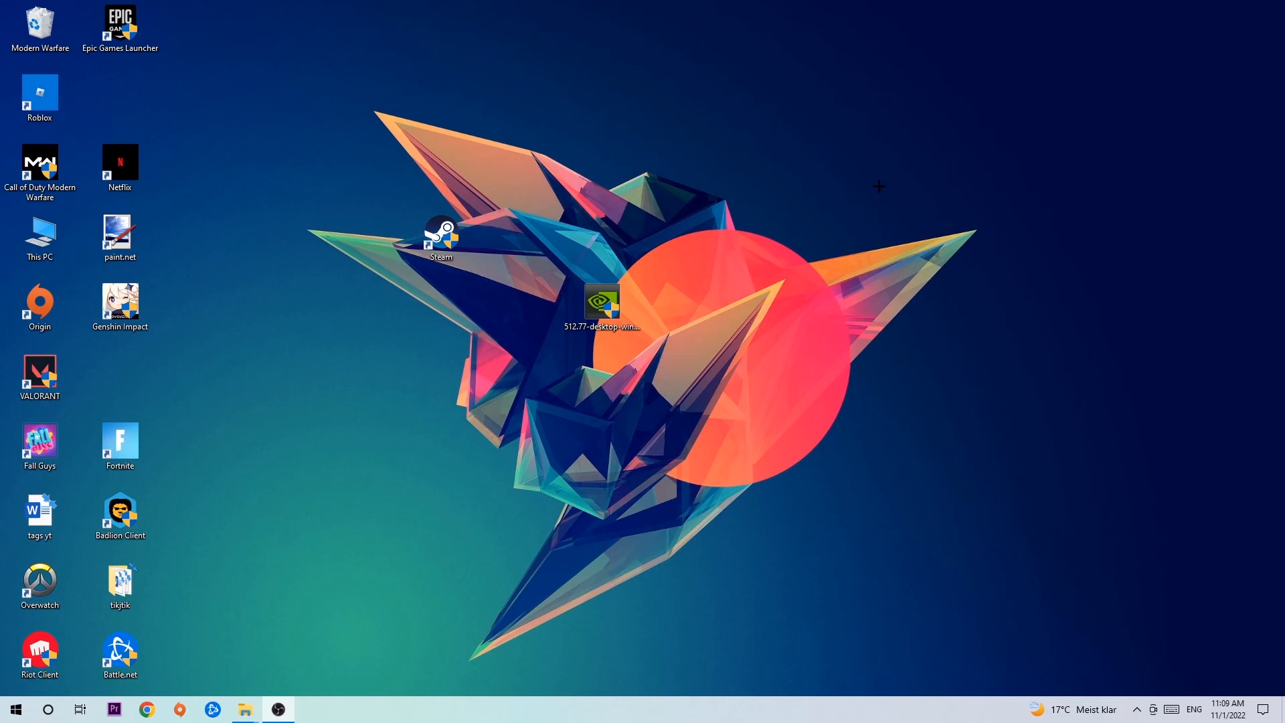